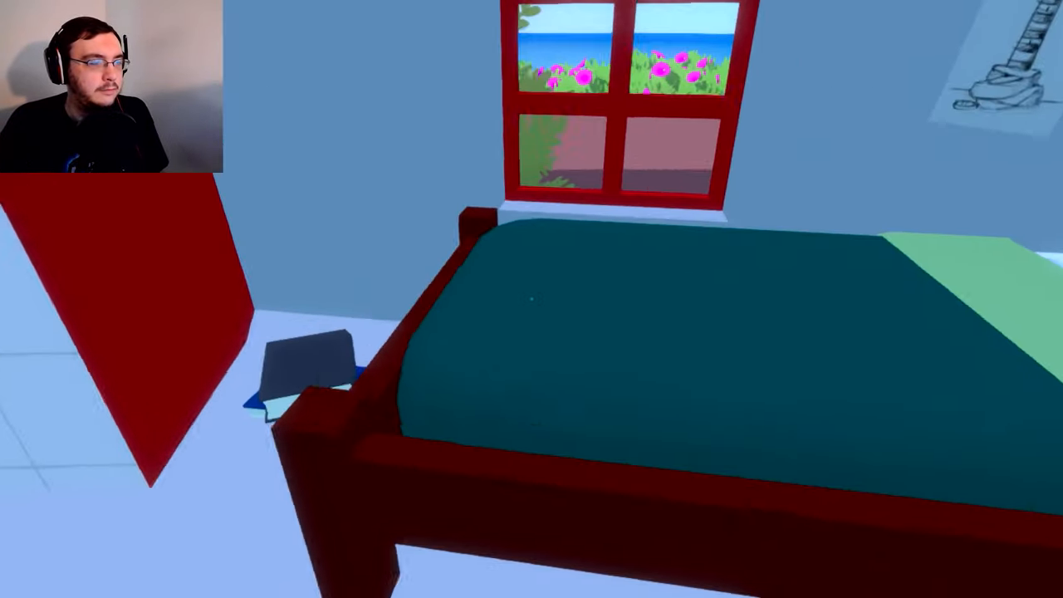
mouse_move(531, 299)
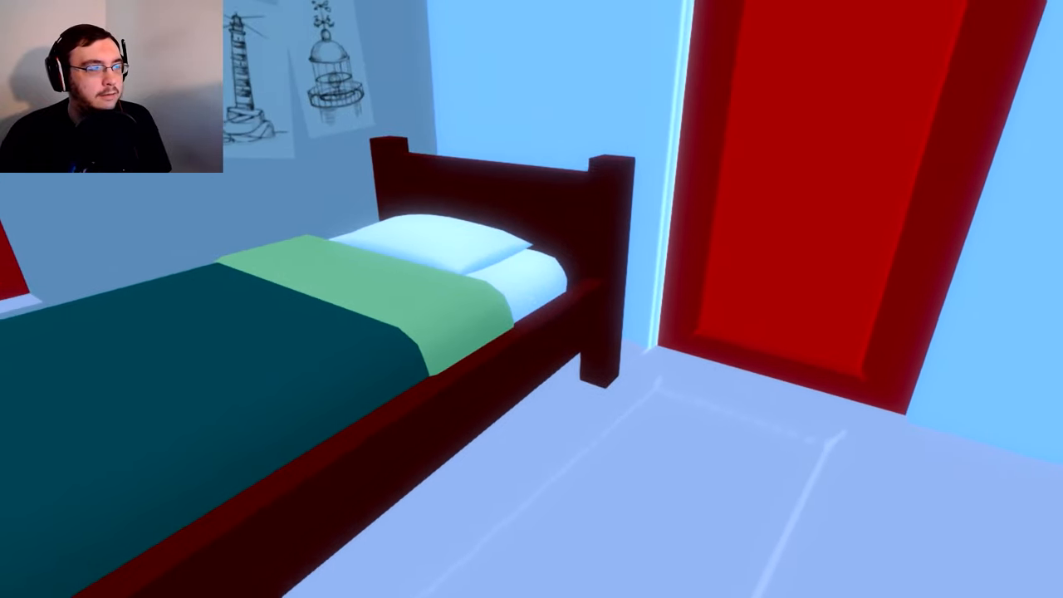
mouse_move(532, 299)
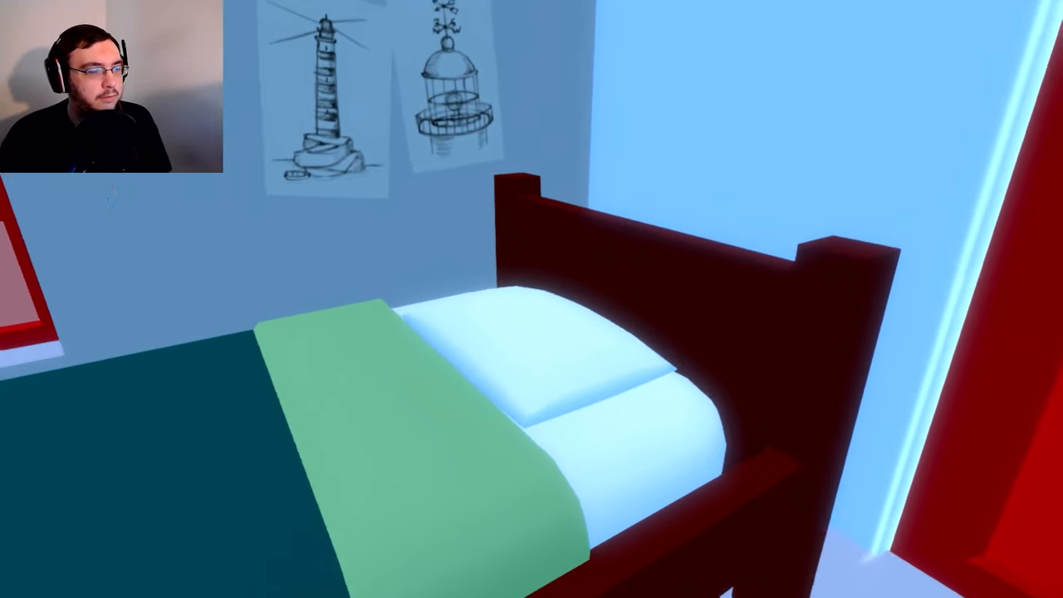